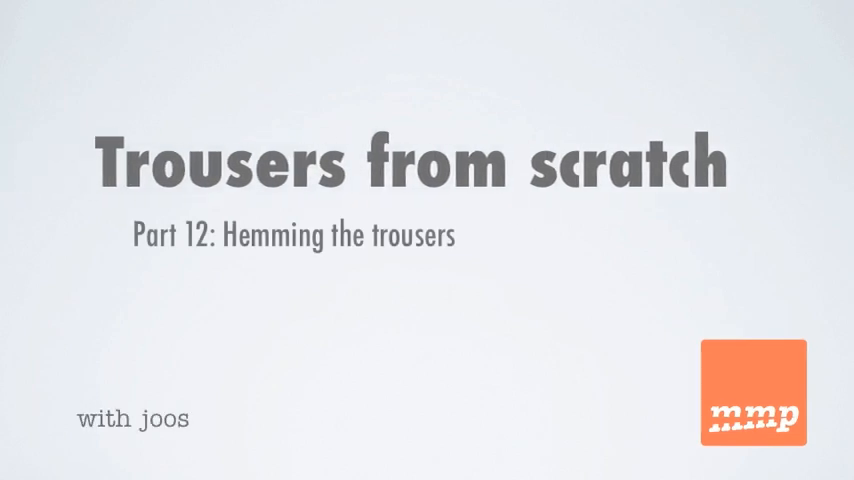
text(t)
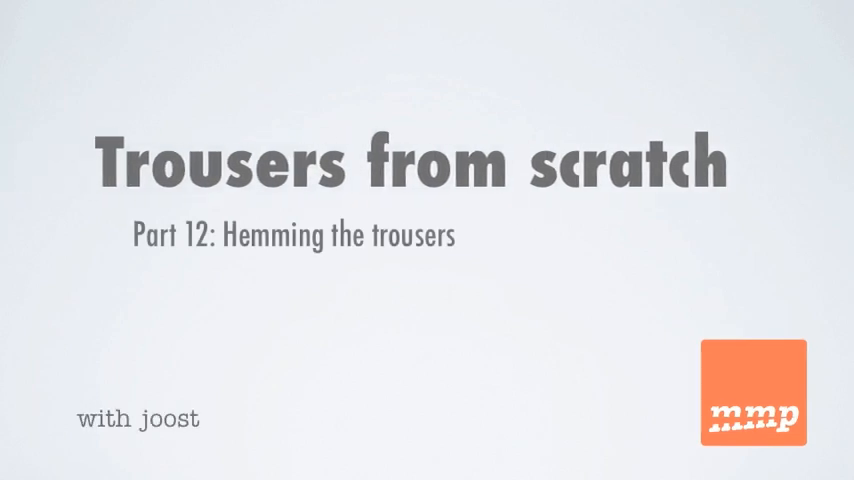